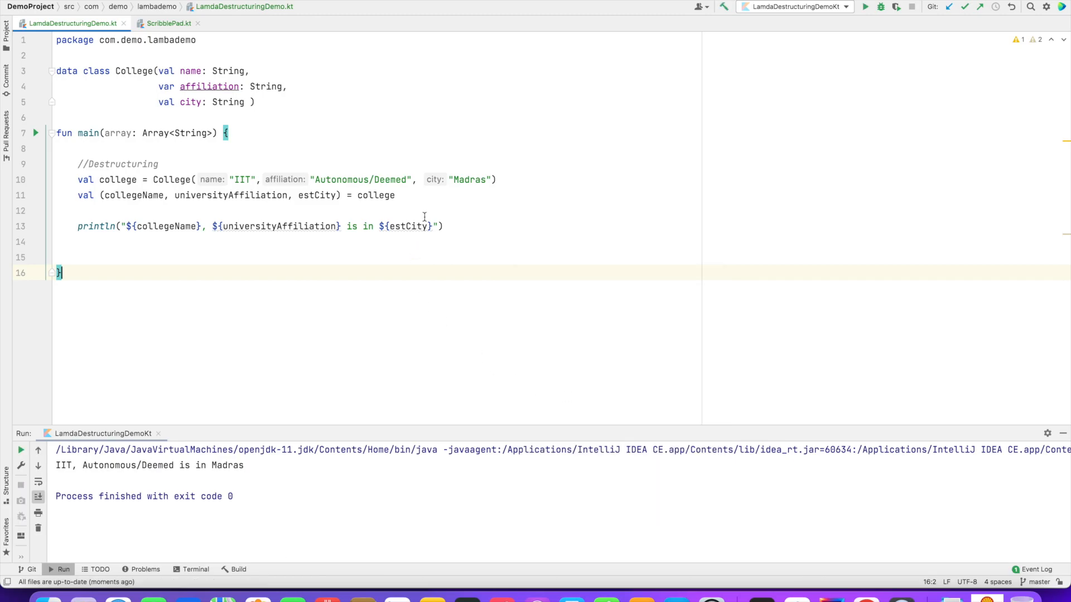
Remove the 'data' modifier from College so the destructuring line shows missing component errors.
{"action": "double_click", "coordinate": [66, 71]}
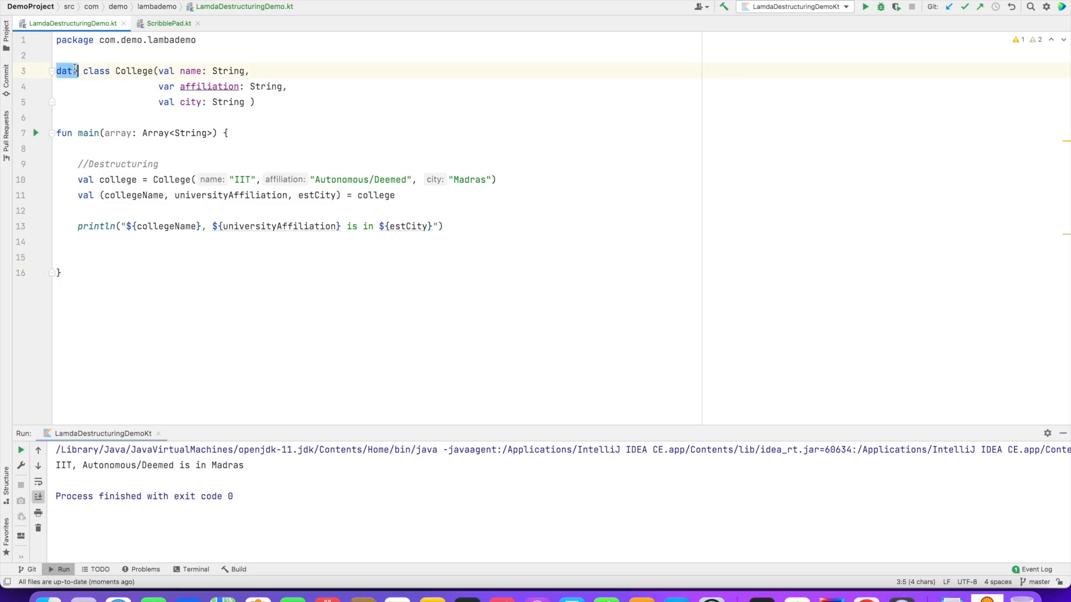
{"action": "key", "text": "Backspace"}
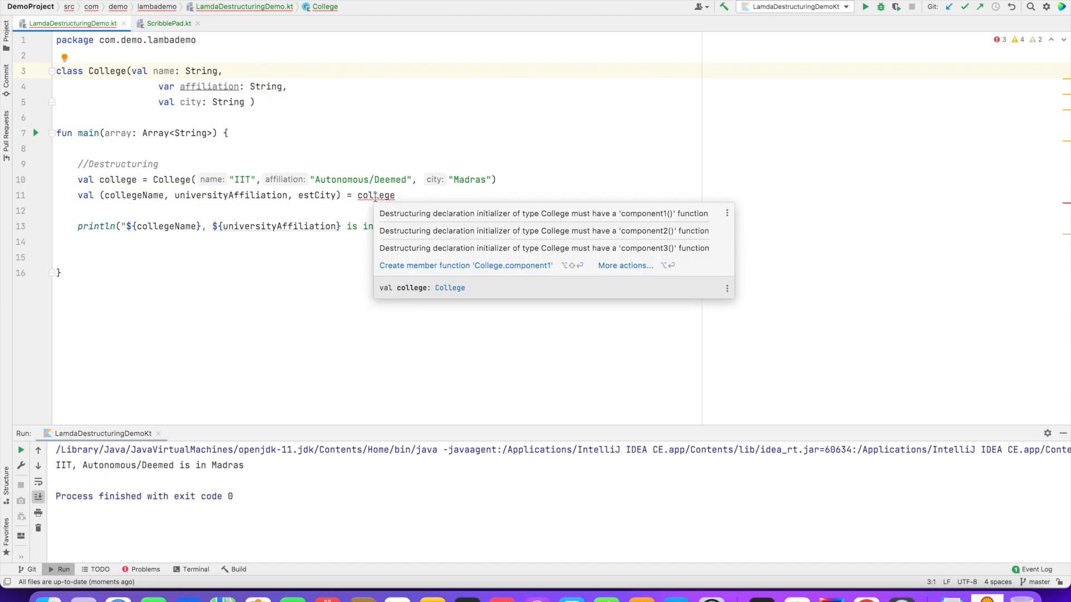
{"action": "mouse_move", "coordinate": [406, 280]}
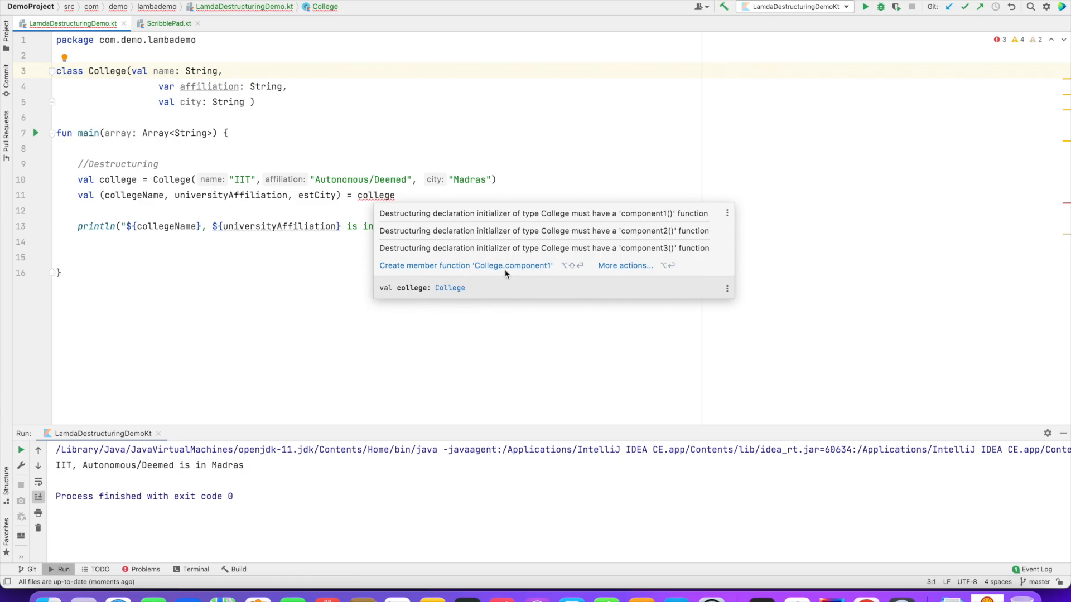
{"action": "mouse_move", "coordinate": [465, 266]}
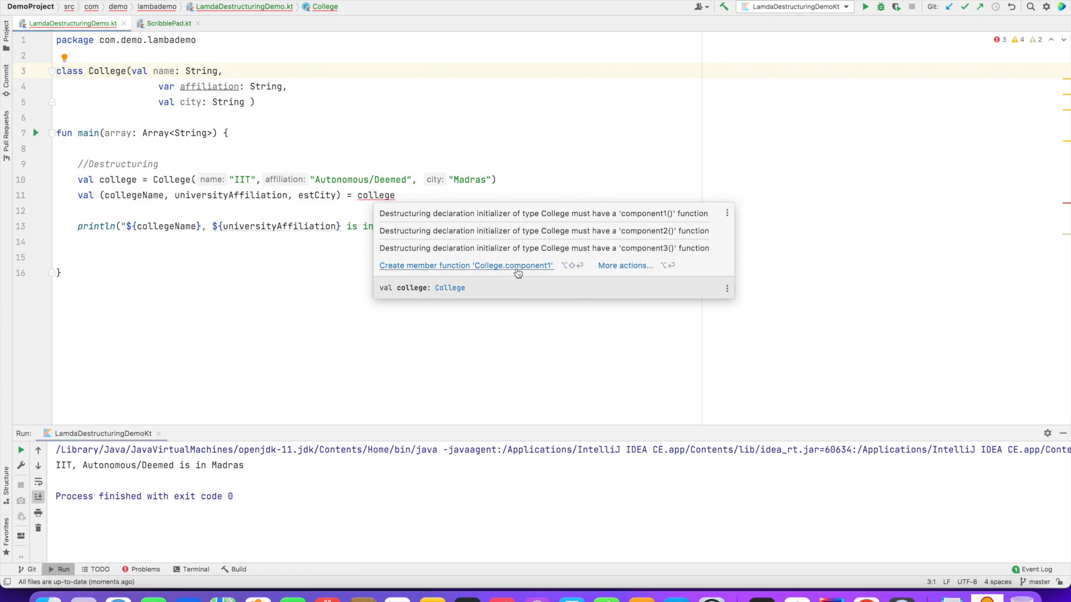
Generate College.component1–3 via the quick fix and make them return name, affiliation and city.
{"action": "left_click", "coordinate": [465, 265]}
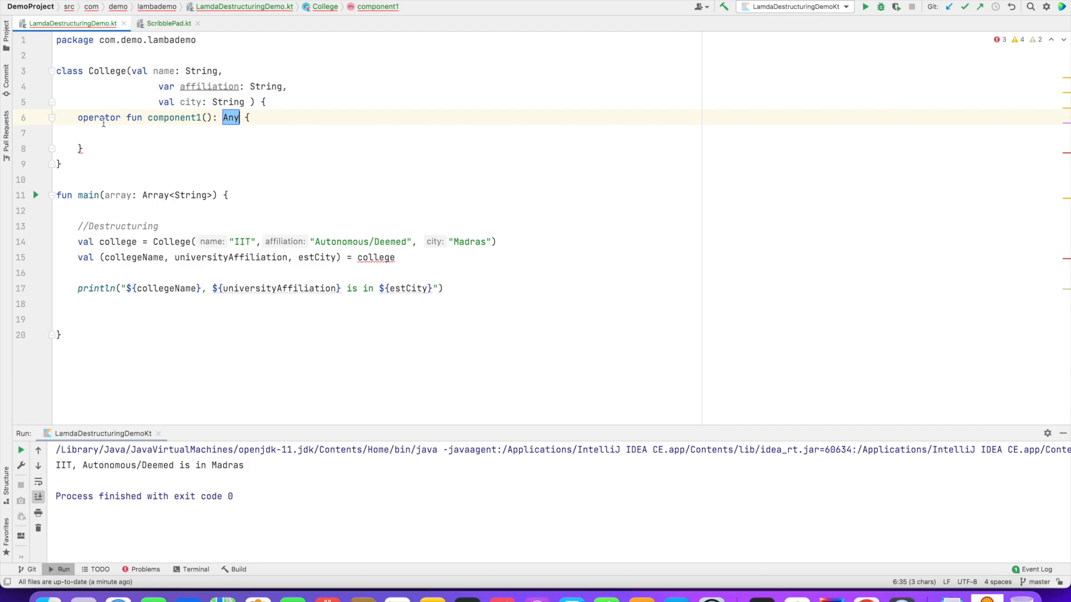
{"action": "mouse_move", "coordinate": [163, 70]}
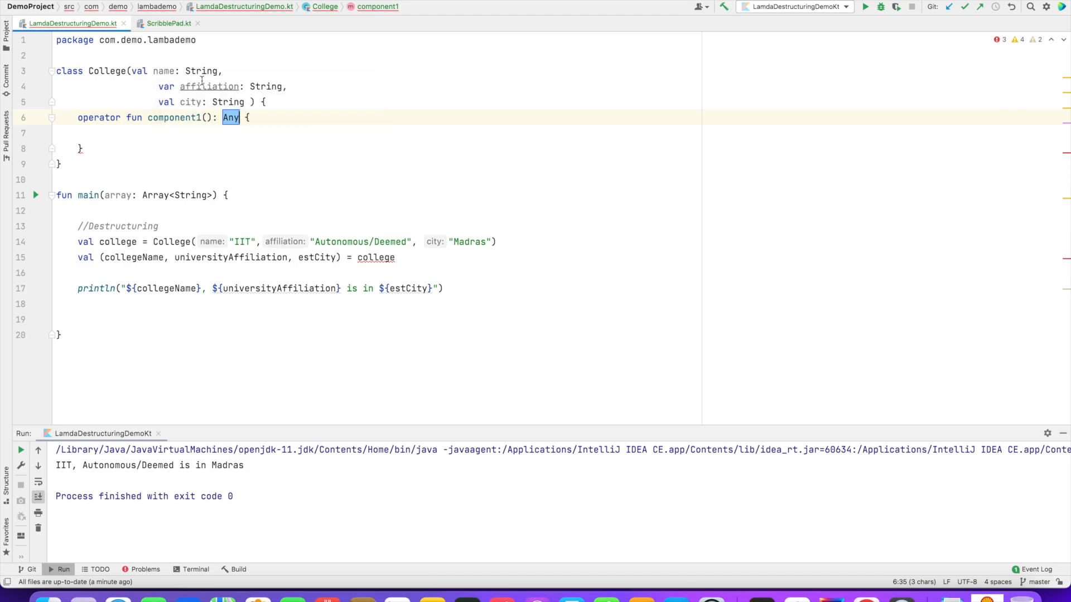
{"action": "mouse_move", "coordinate": [152, 176]}
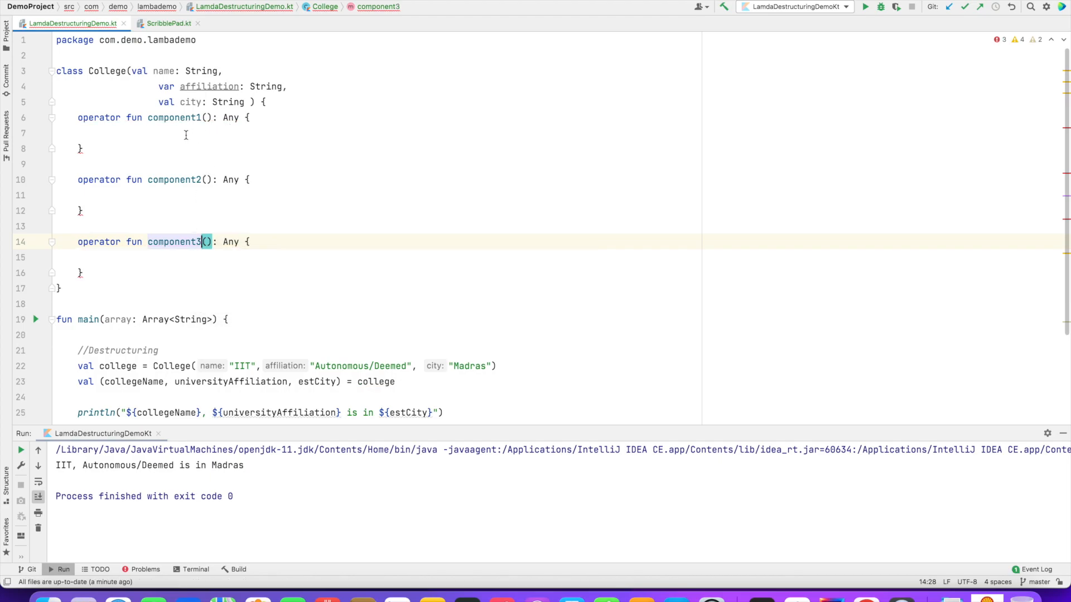
{"action": "type", "text": "re"}
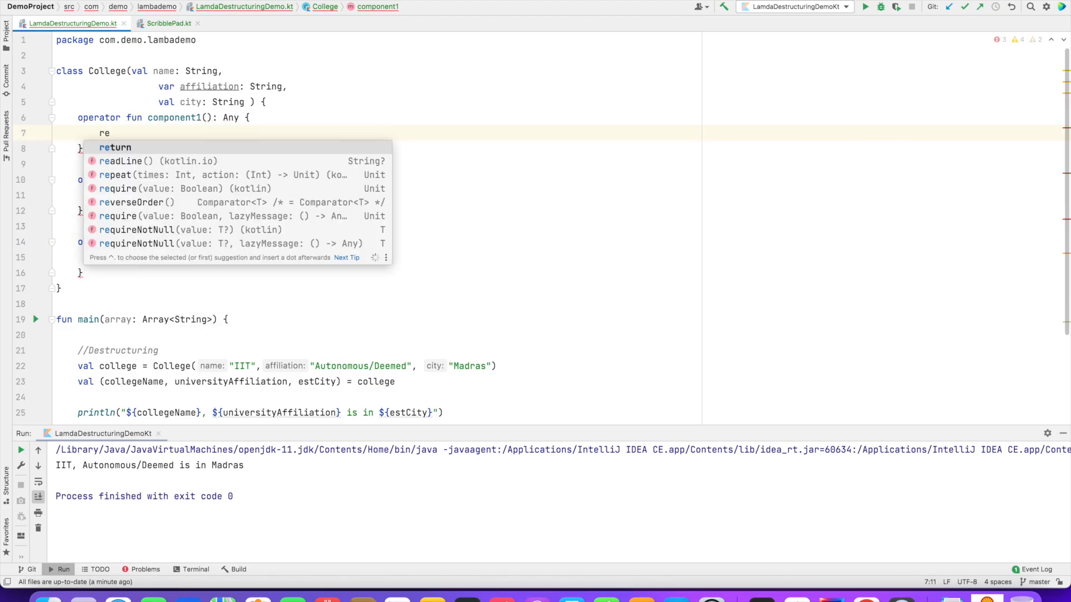
{"action": "type", "text": "name"}
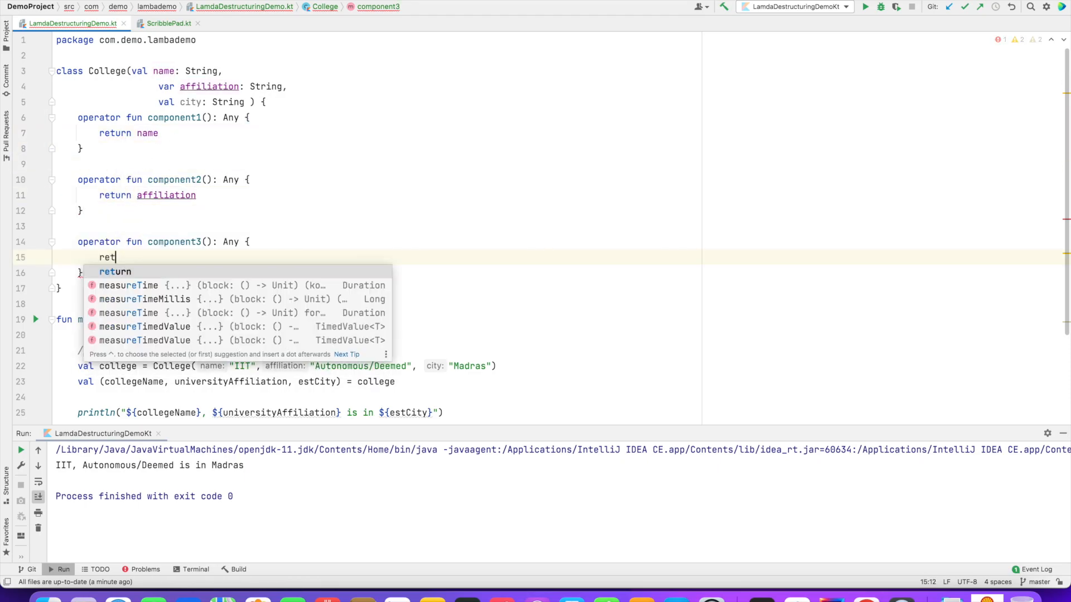
{"action": "type", "text": "urn city"}
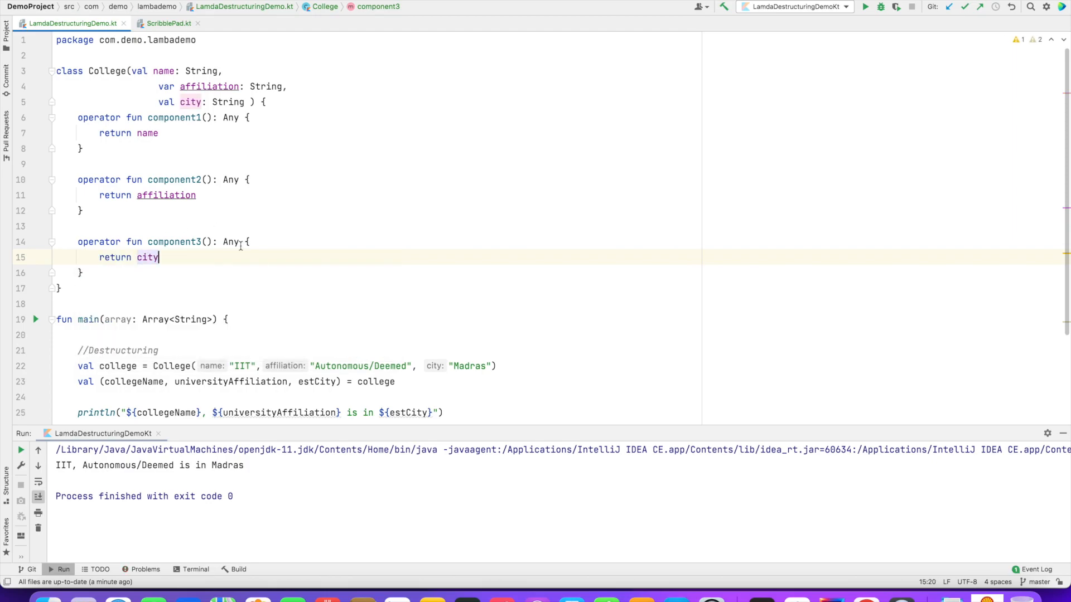
Rerun the program from the editor context menu on the destructuring line.
{"action": "double_click", "coordinate": [375, 311]}
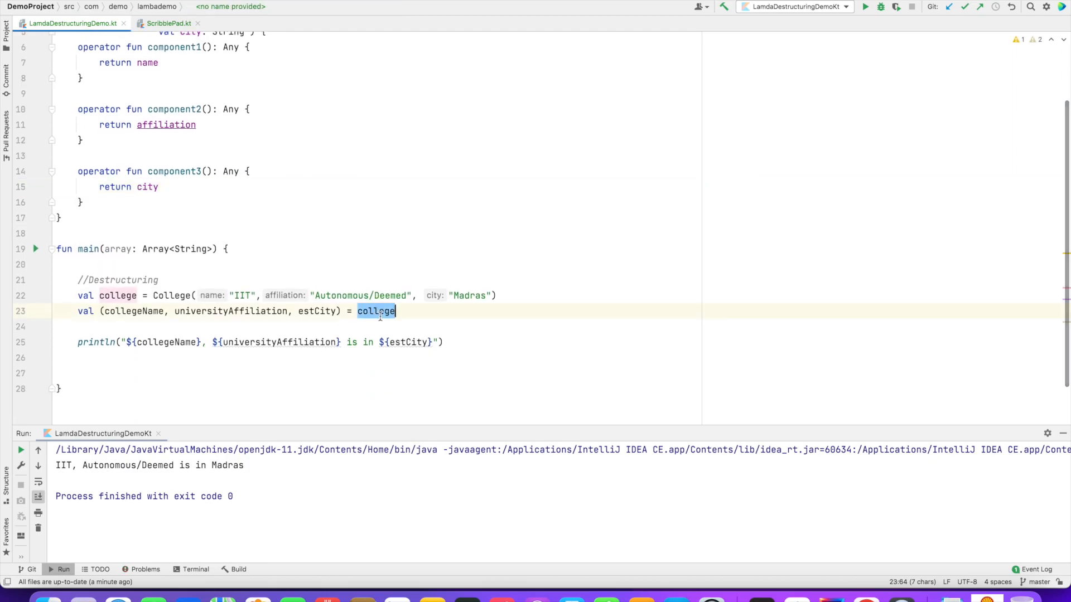
{"action": "right_click", "coordinate": [375, 312]}
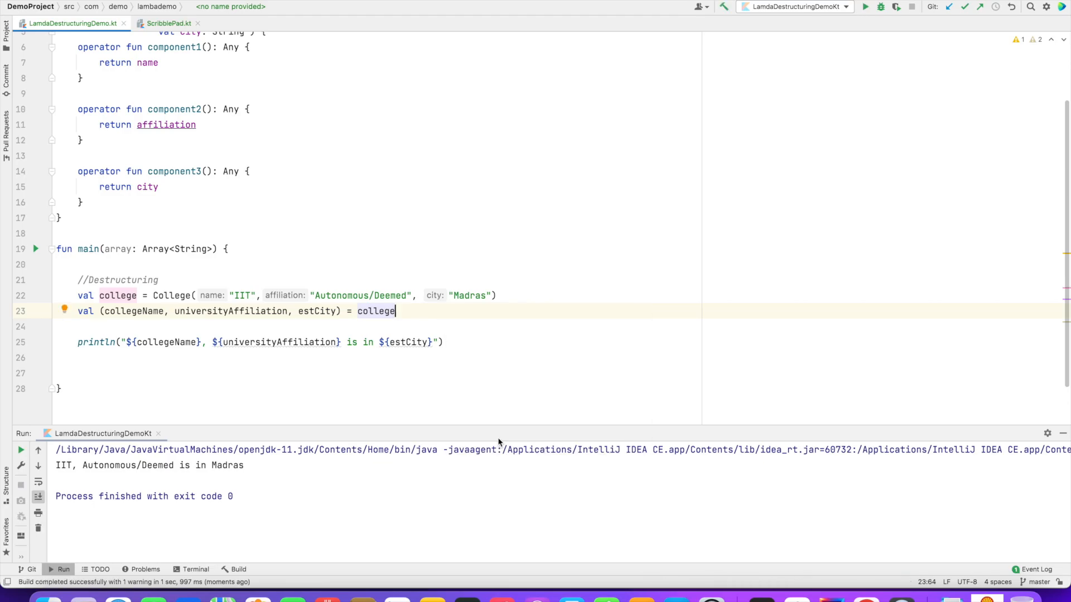
{"action": "mouse_move", "coordinate": [468, 327]}
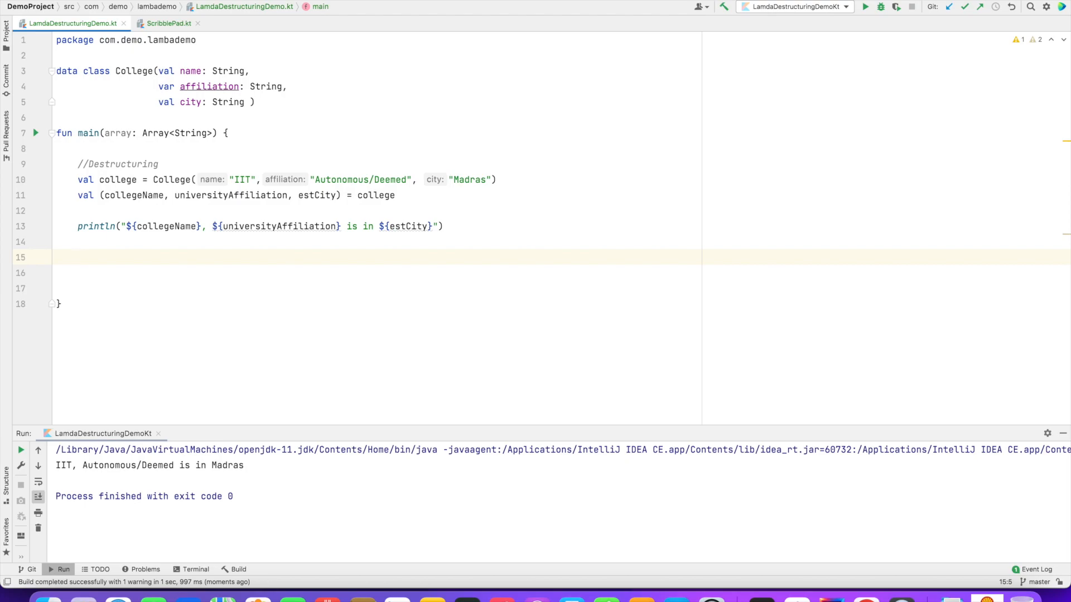
Write //Pair and declare val nationCapital: Pair<String,String> = Pair("India","New Delhi").
{"action": "type", "text": "//Pa"}
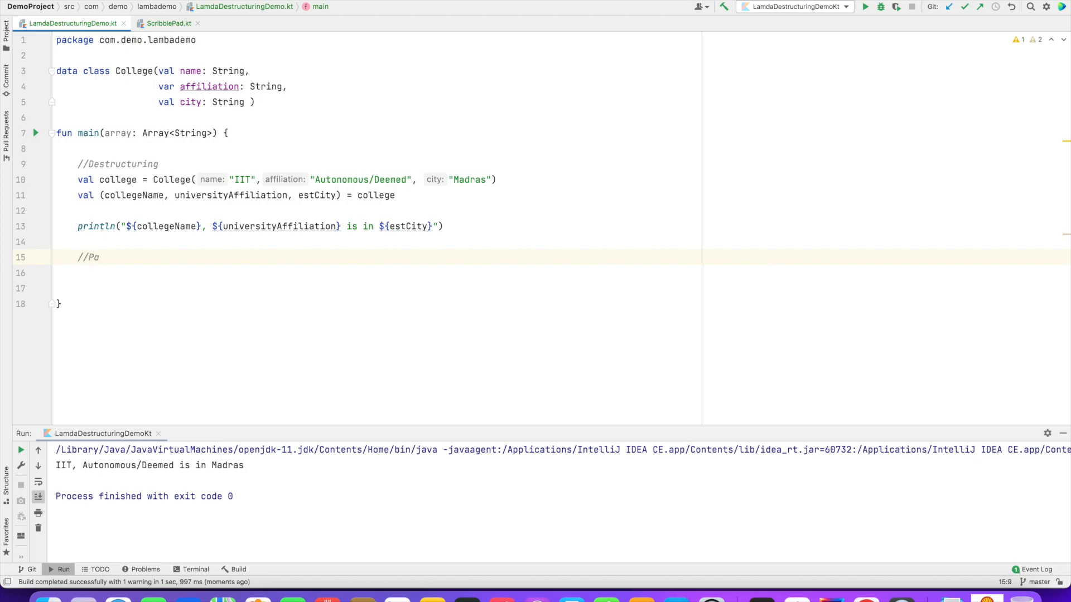
{"action": "type", "text": "ir"}
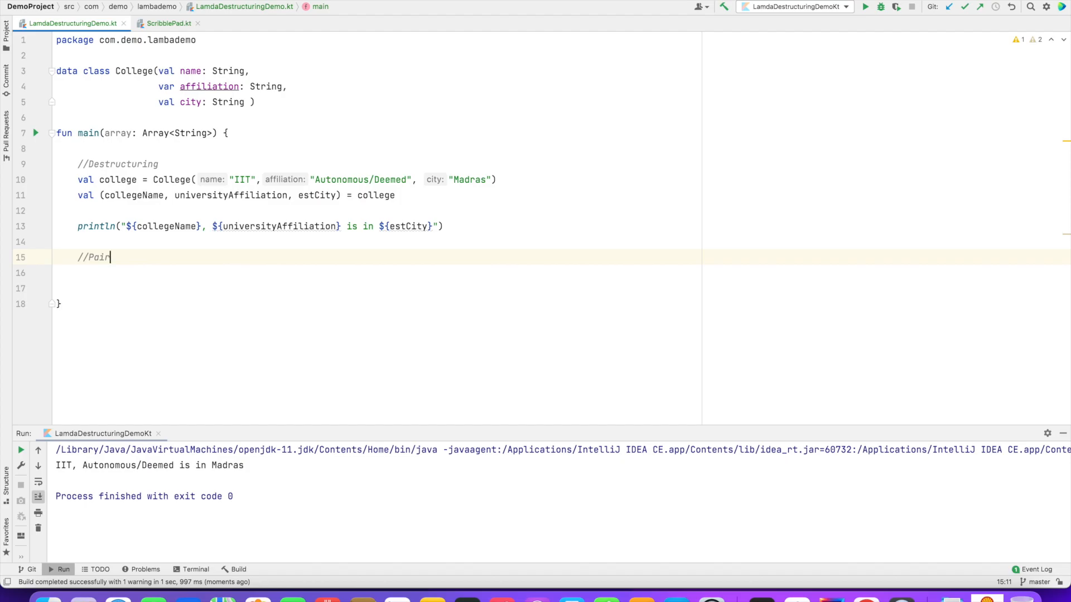
{"action": "type", "text": "val"}
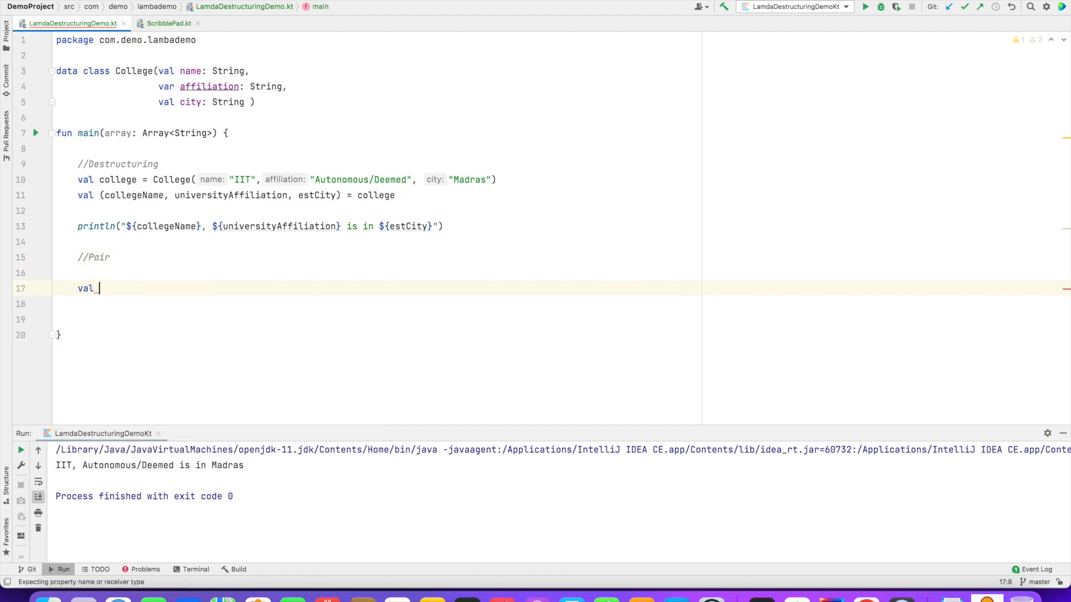
{"action": "type", "text": "nation"}
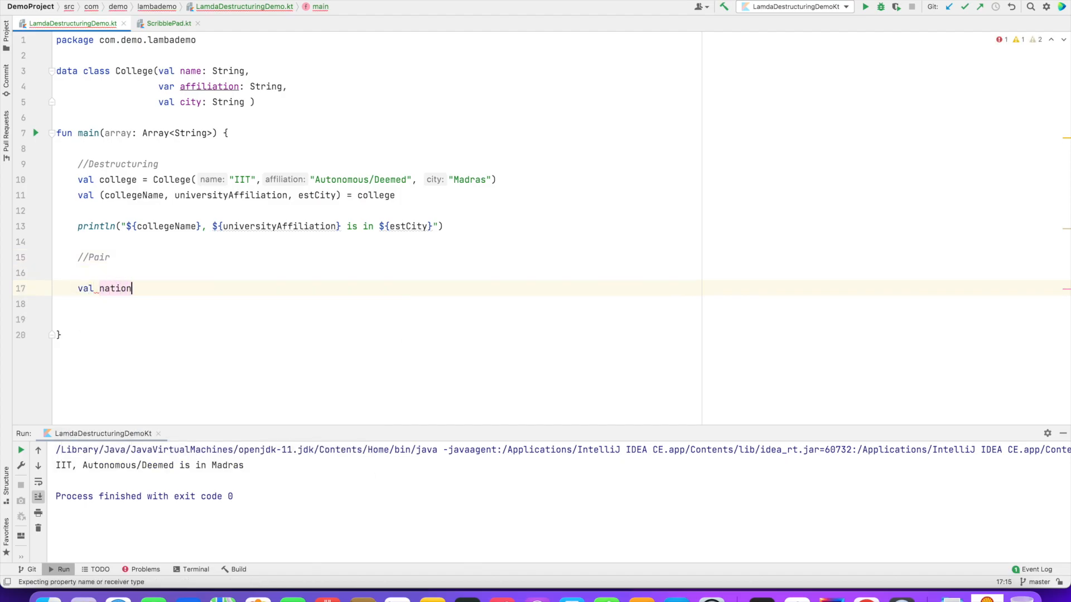
{"action": "type", "text": "Capital:"}
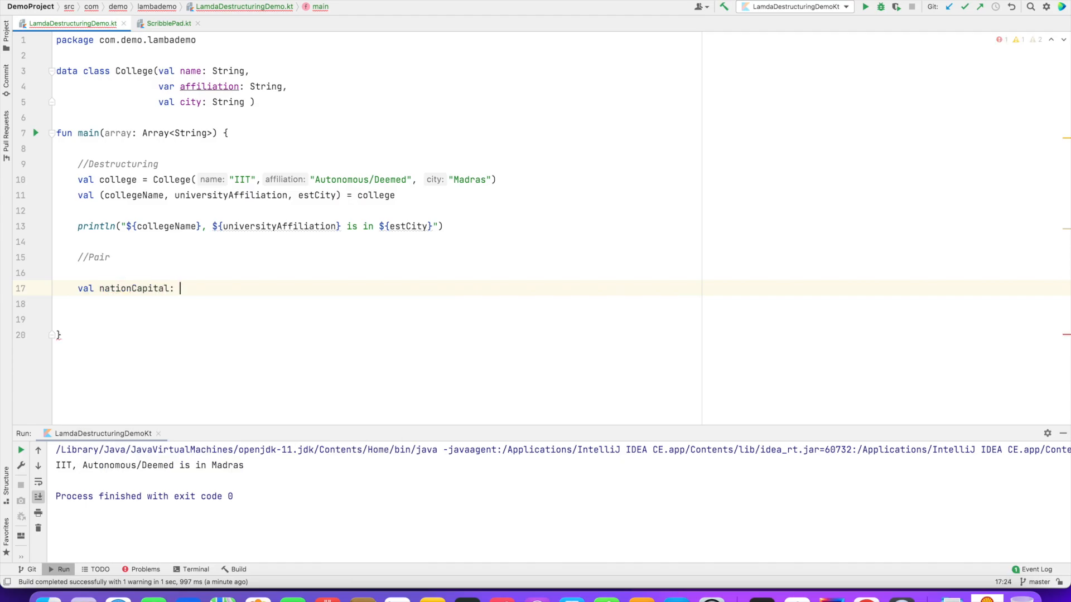
{"action": "type", "text": "Pair<String>"}
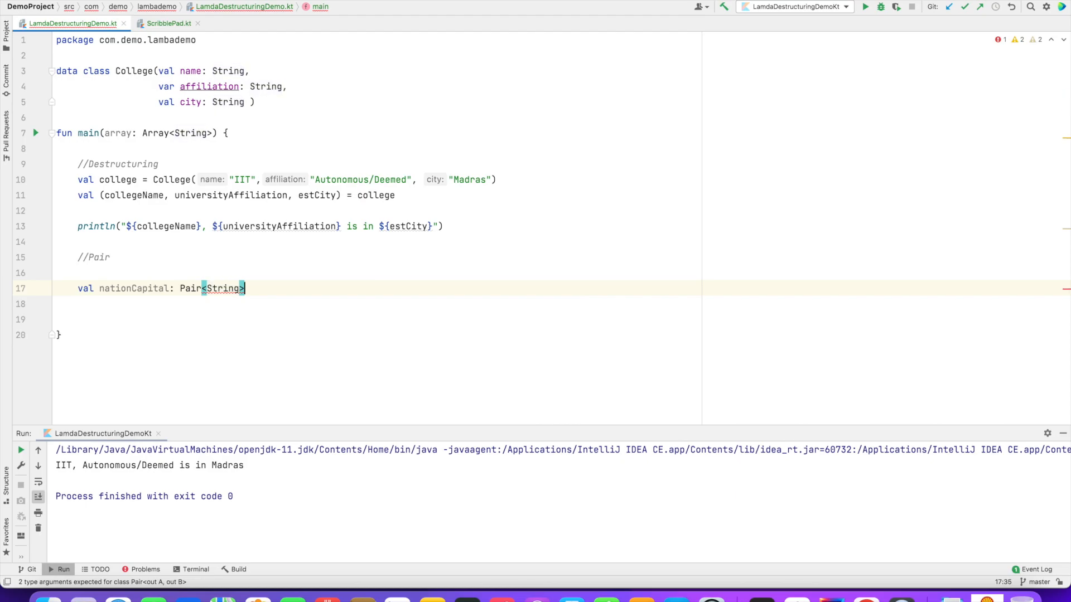
{"action": "type", "text": ",String"}
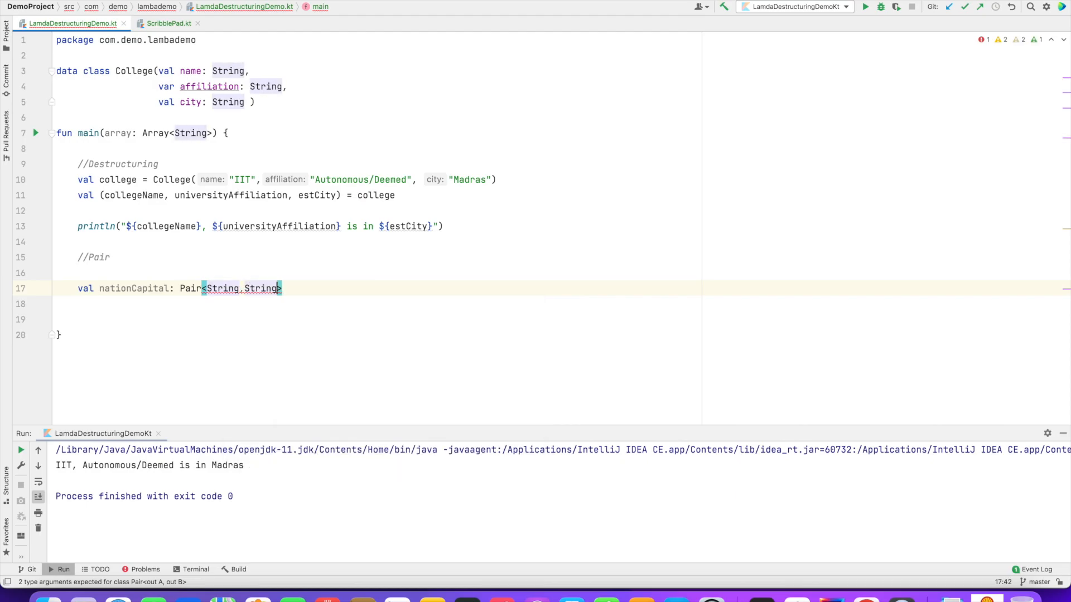
{"action": "type", "text": "= Pair()"}
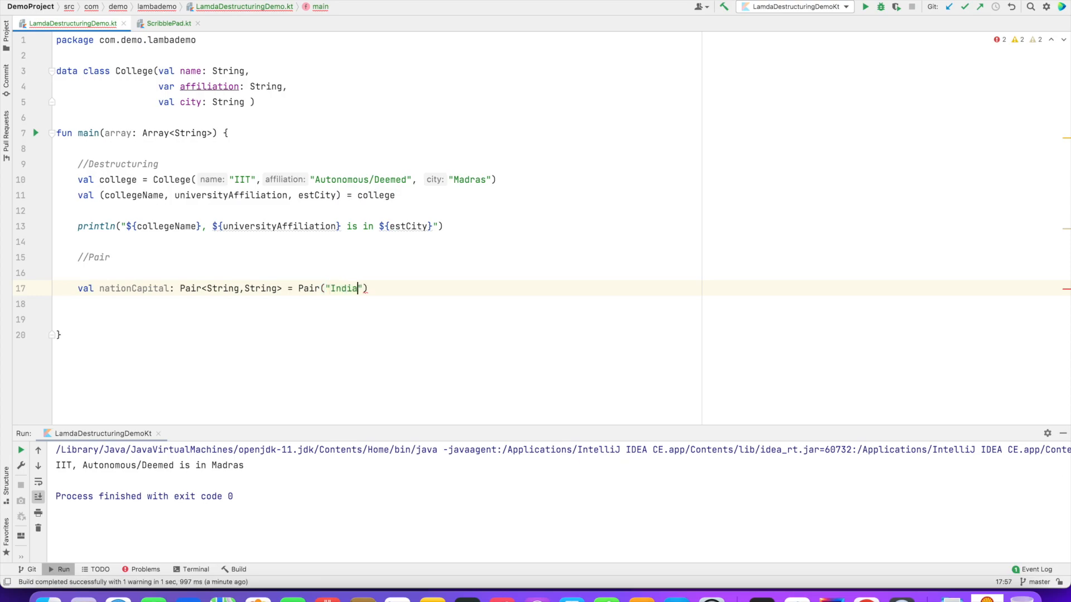
{"action": "type", "text": ",\"N"}
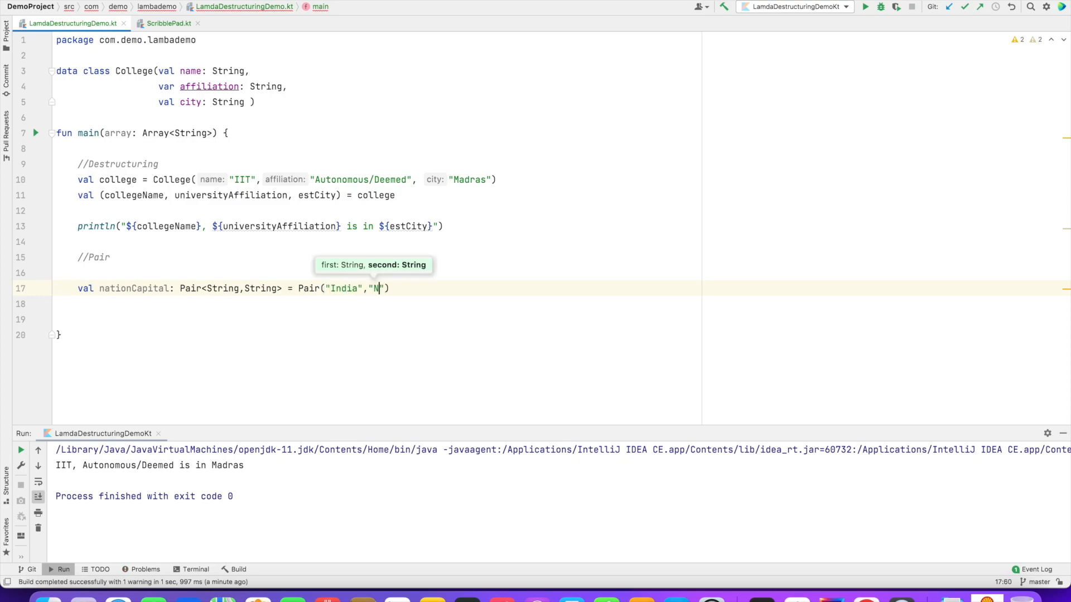
{"action": "type", "text": "ew Delhi"}
{"action": "left_click", "coordinate": [375, 319]}
{"action": "type", "text": "val printNa"}
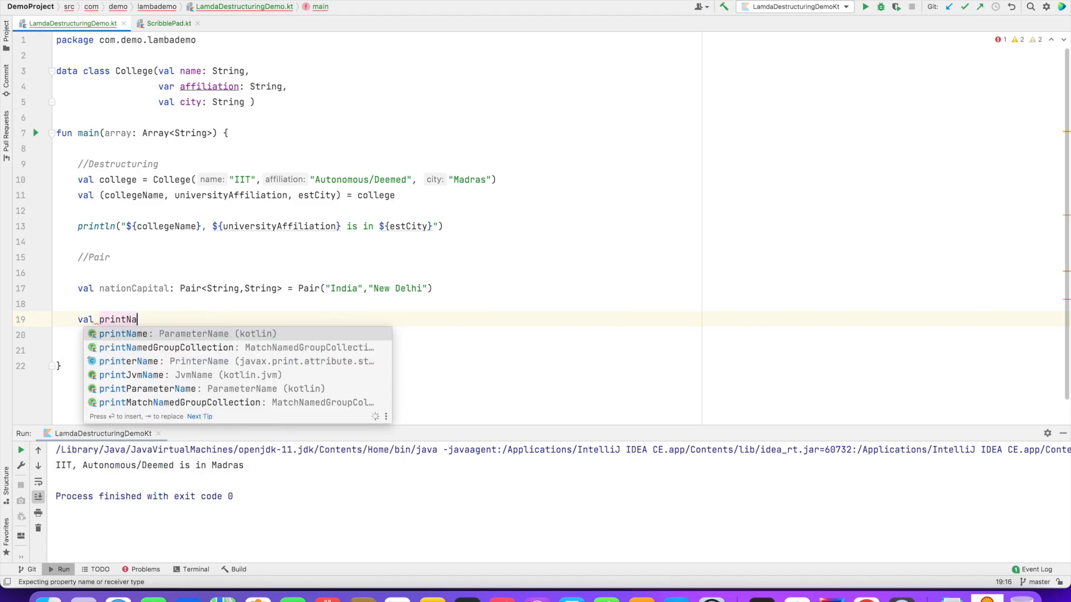
Declare printNationCapitals with function type (Pair<String,String>)->Unit.
{"action": "type", "text": "tionCapitals"}
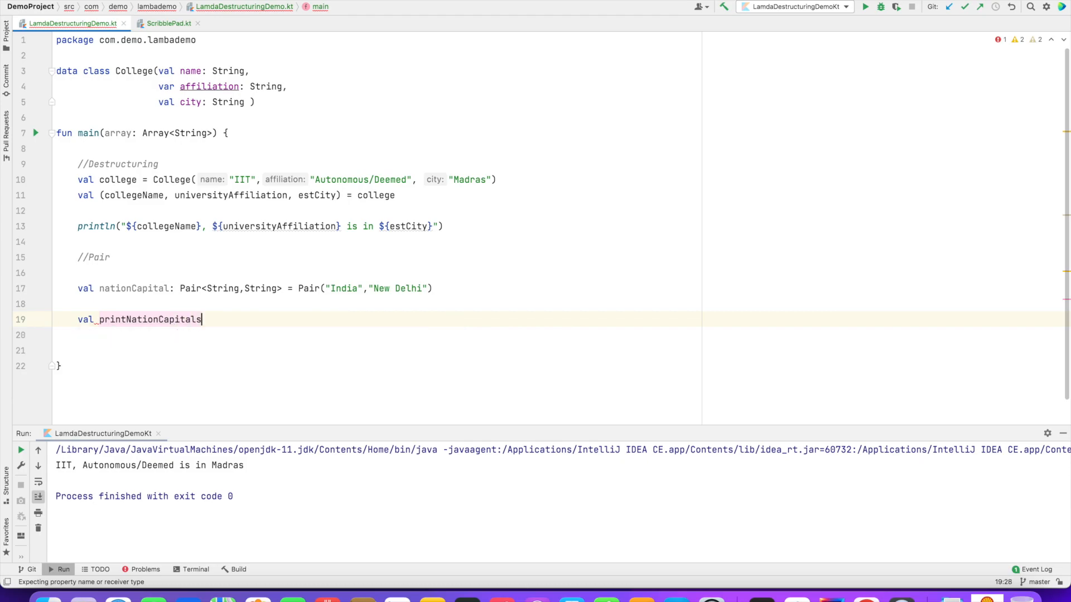
{"action": "type", "text": ": (Pair<String>"}
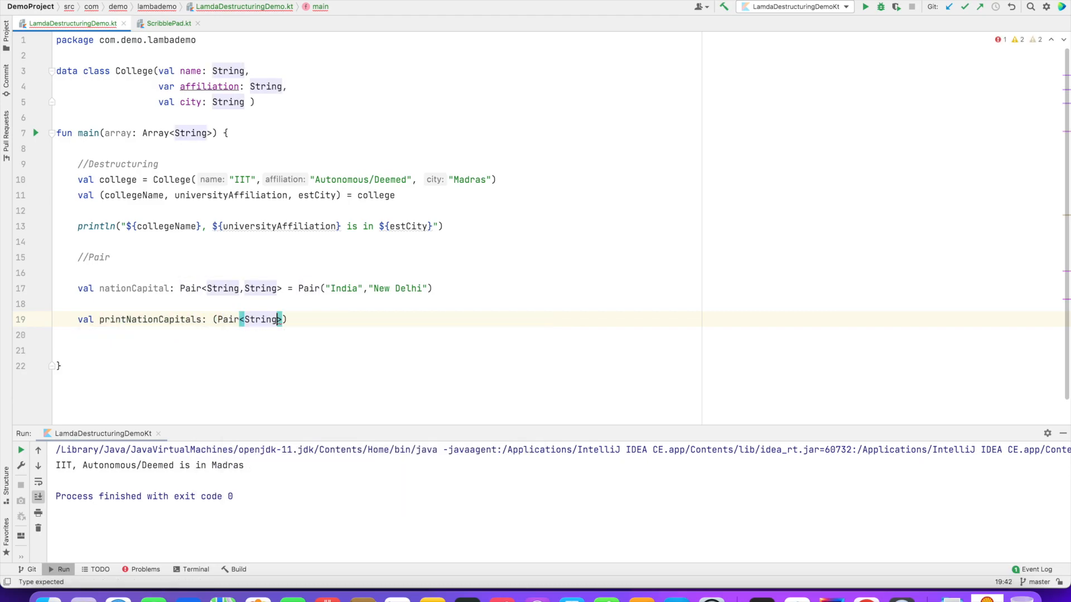
{"action": "type", "text": ",String"}
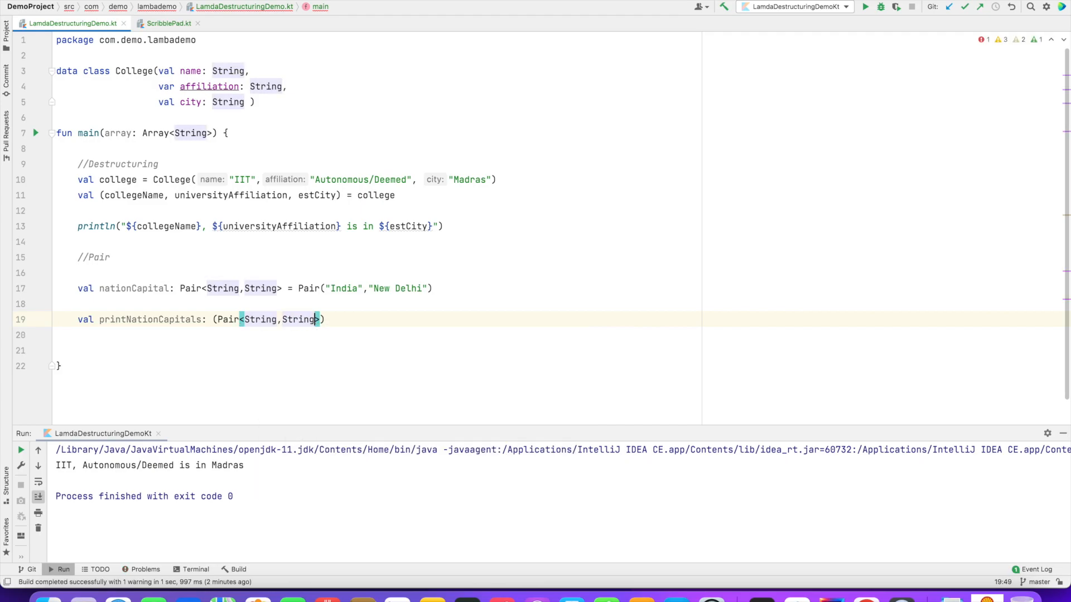
{"action": "type", "text": "->"}
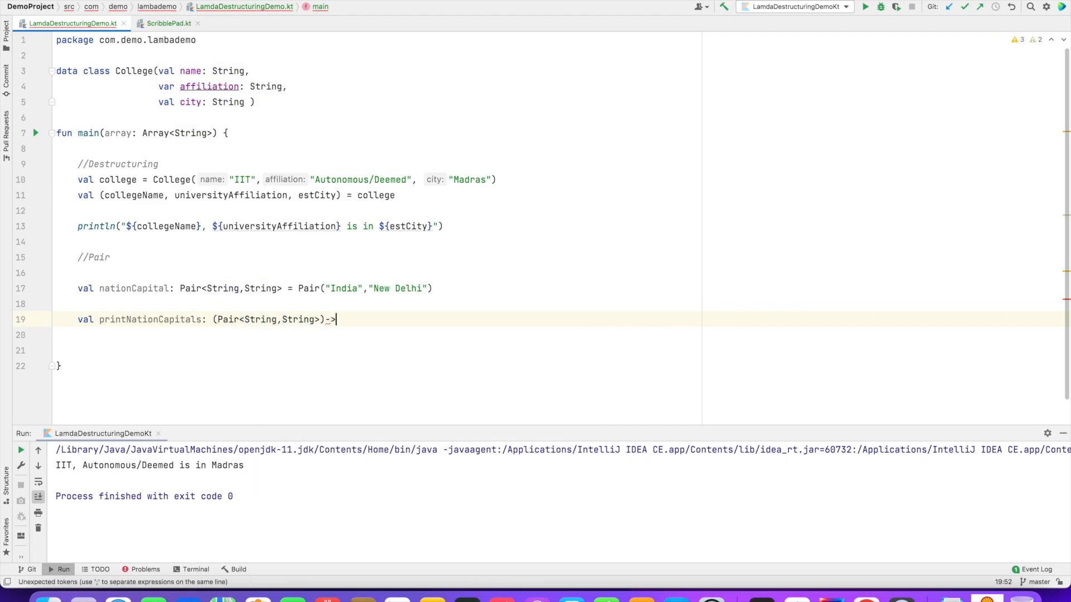
{"action": "type", "text": "Unit = {pair -> println()"}
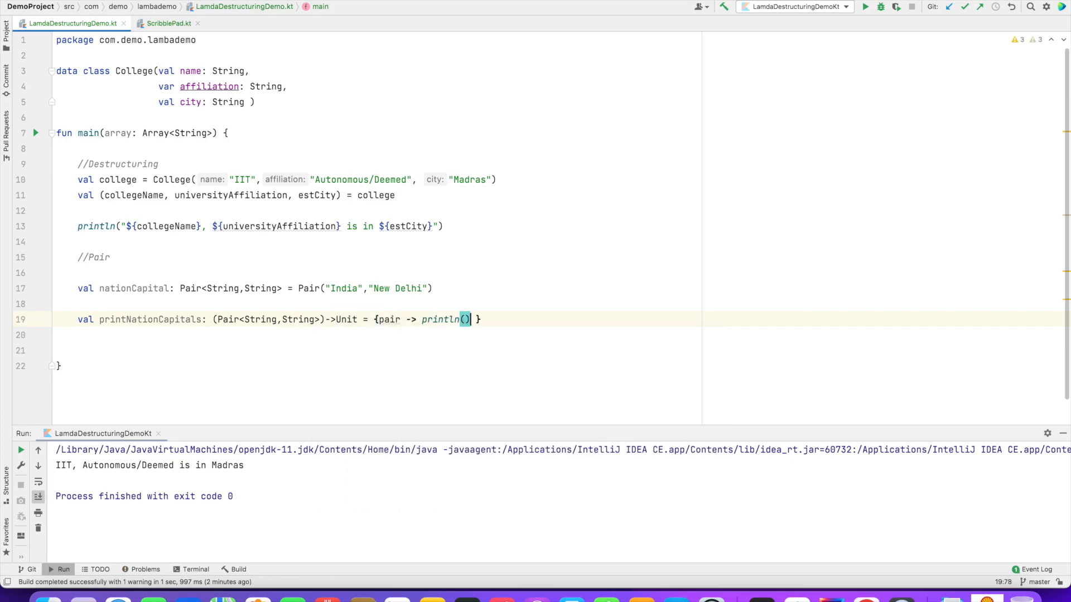
Write the lambda body {pair -> println("${pair.first}'s capital is ${pair.second}")}.
{"action": "type", "text": "pair.first}'s capital is ${pair.}"}
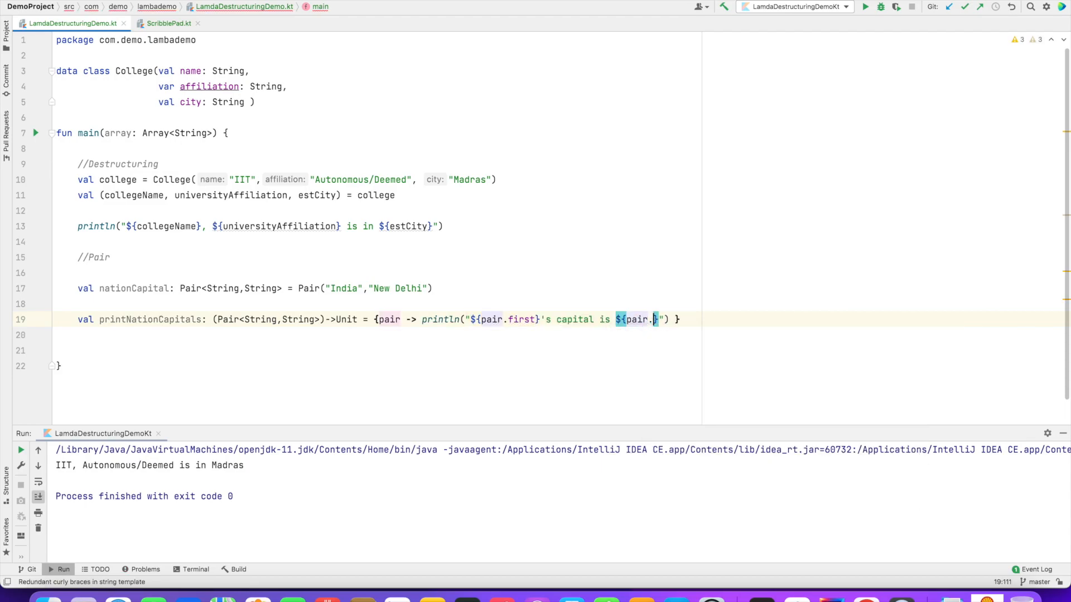
{"action": "type", "text": "second"}
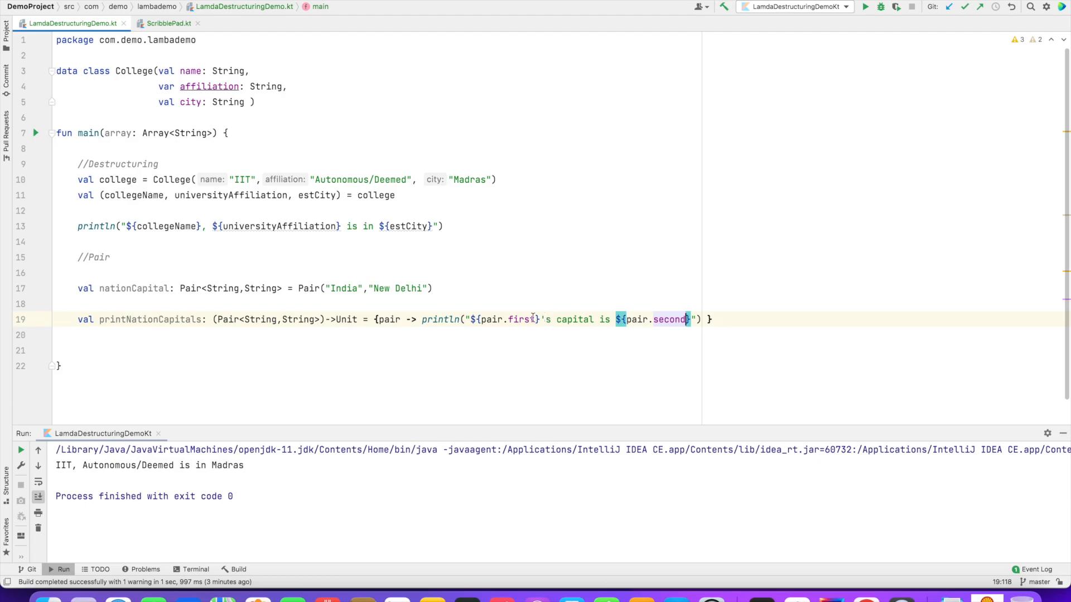
{"action": "double_click", "coordinate": [670, 319]}
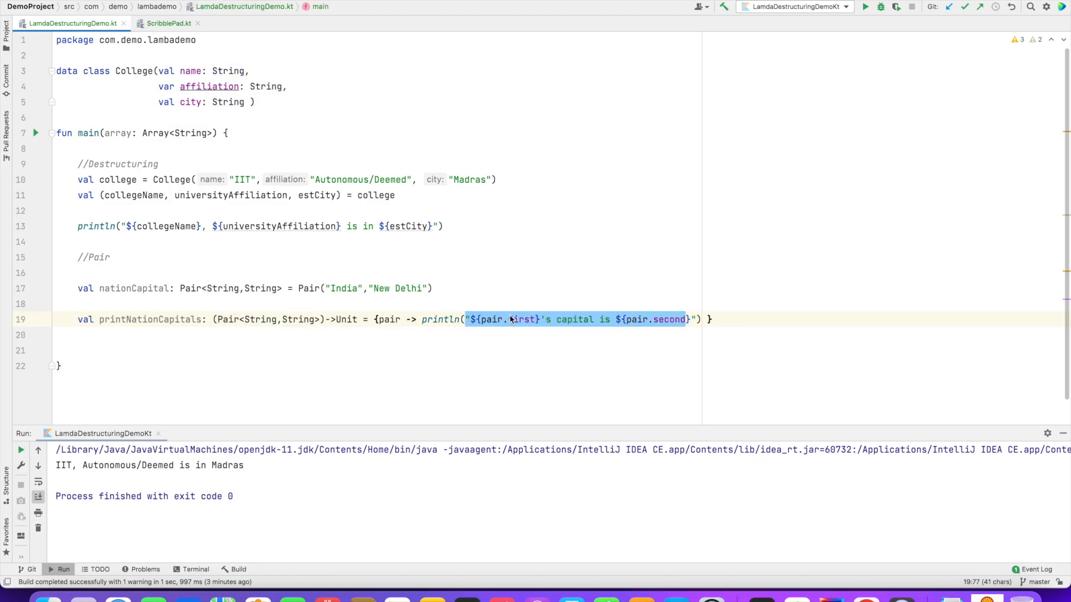
{"action": "double_click", "coordinate": [670, 320]}
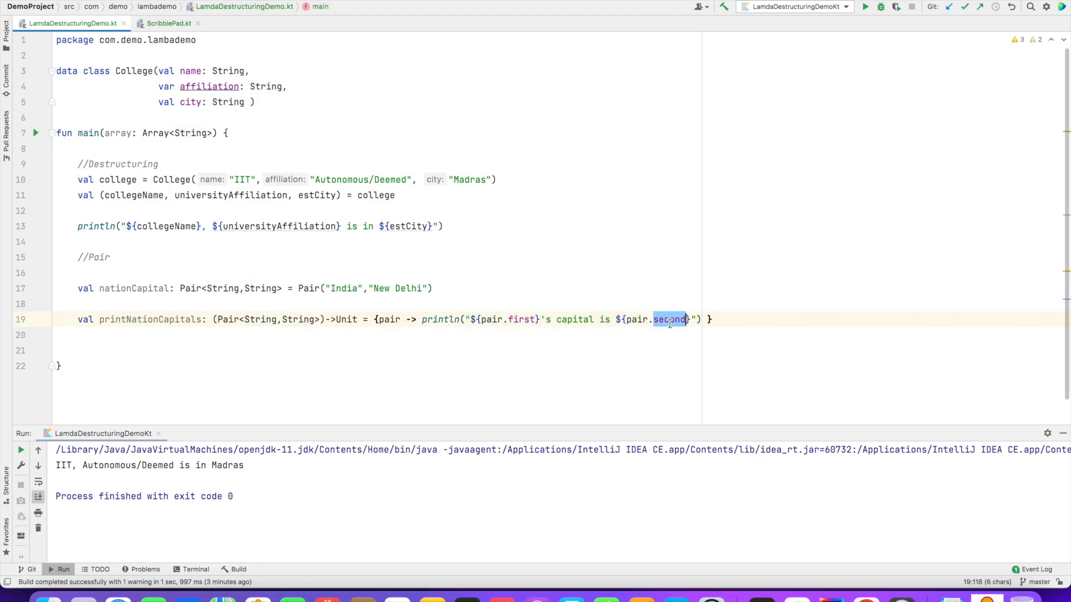
Call printNationCapitals(nationCapital) and run to print "India's capital is New Delhi".
{"action": "type", "text": "printNationCapitals"}
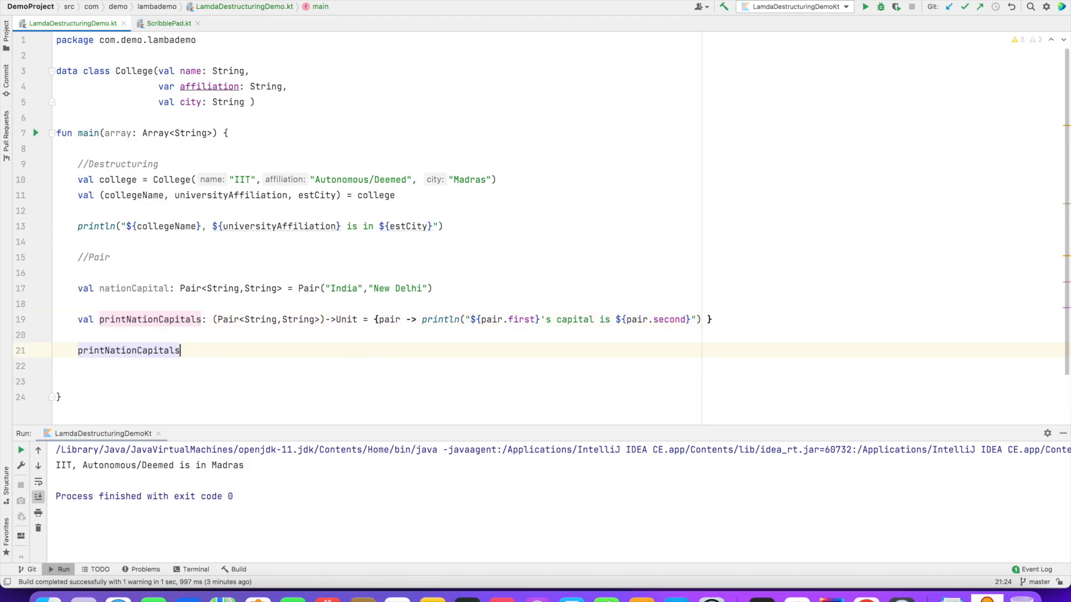
{"action": "type", "text": "()"}
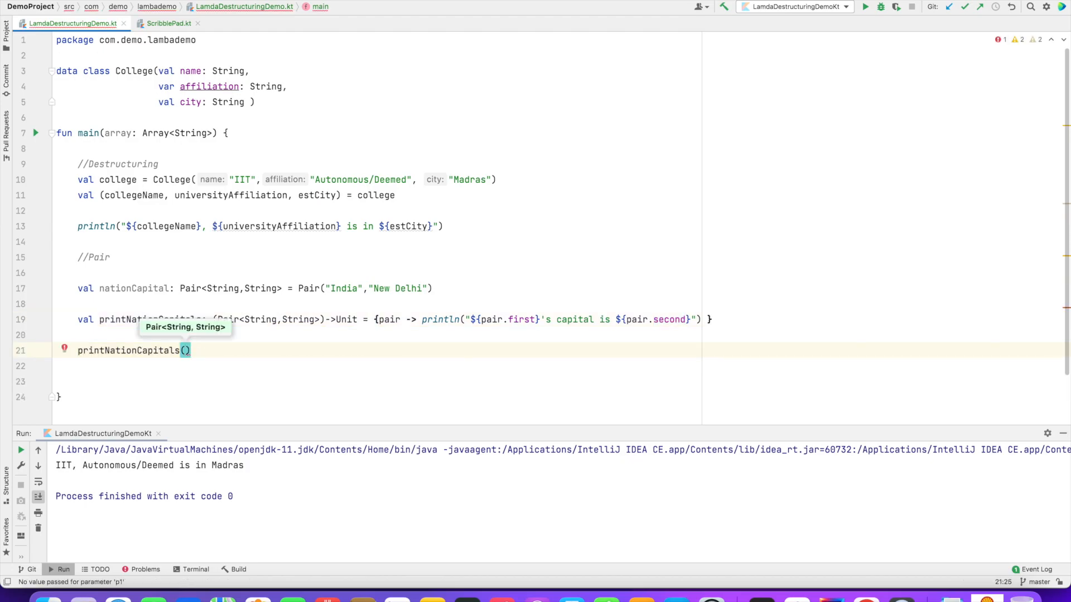
{"action": "type", "text": "nationCapital"}
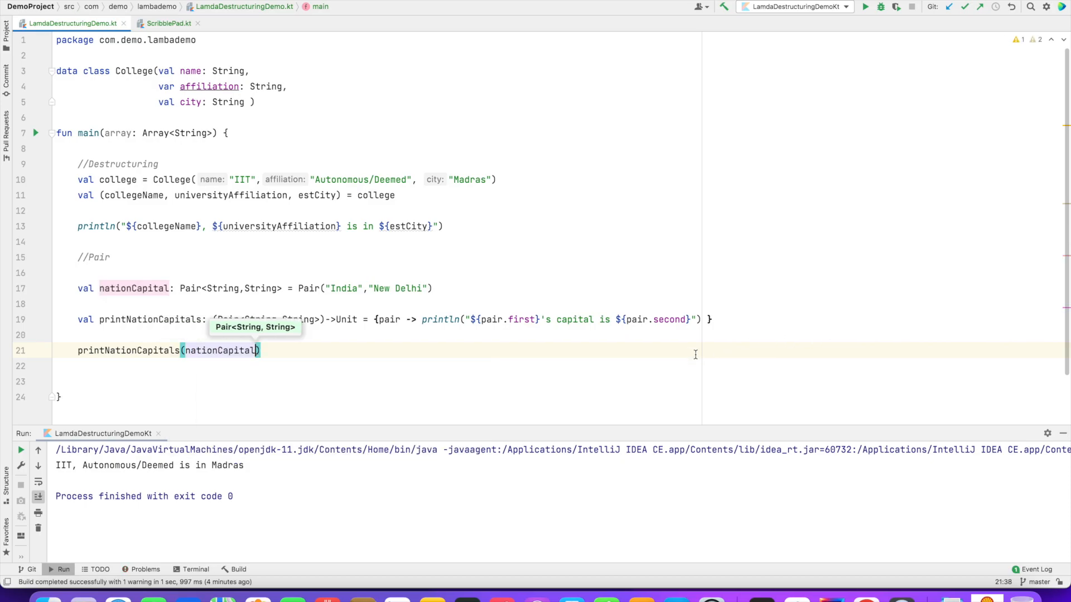
{"action": "left_click", "coordinate": [863, 7]}
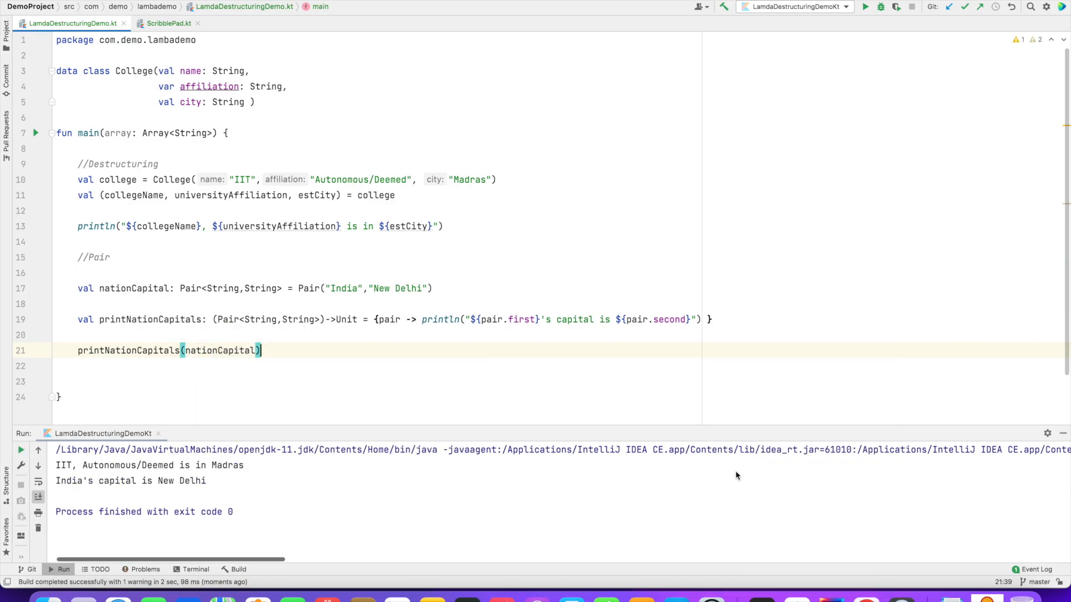
{"action": "left_click_drag", "start_coordinate": [94, 481], "coordinate": [206, 481]}
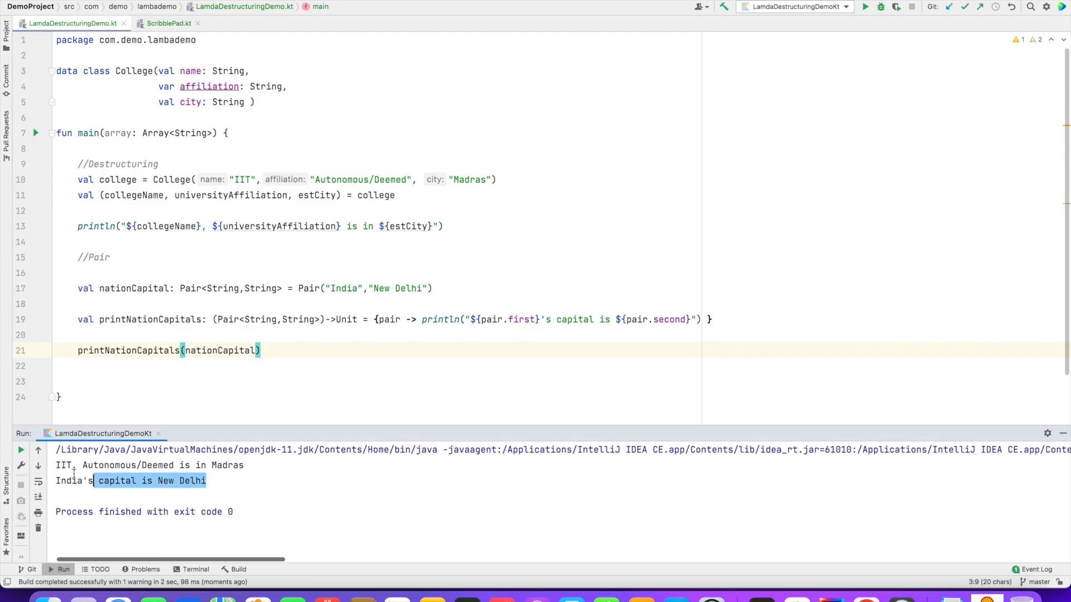
{"action": "left_click", "coordinate": [58, 481]}
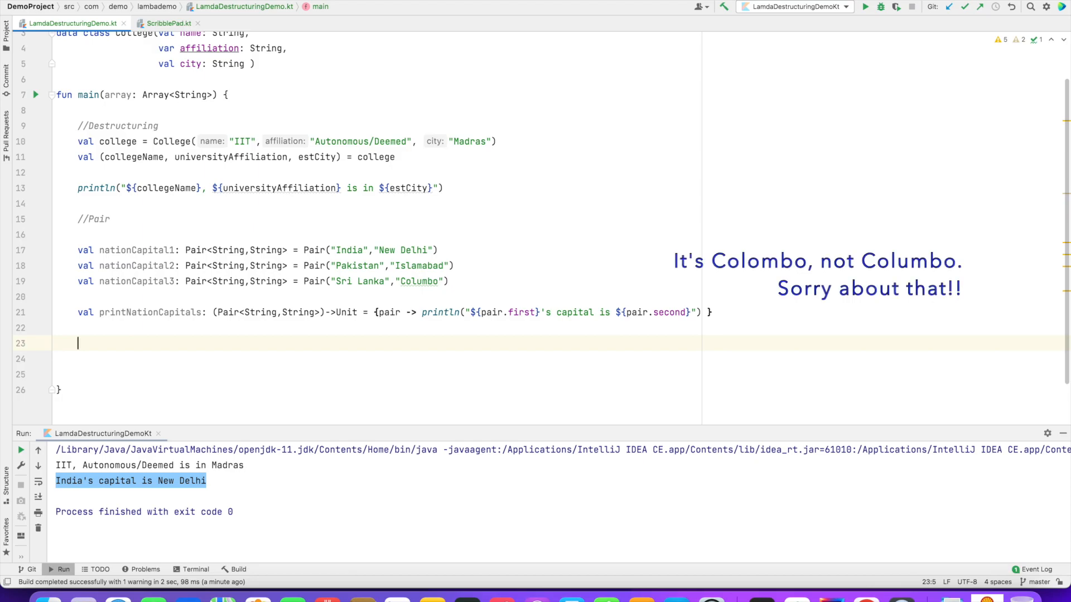
Declare val listOfNations = listOf<Pair<String,String>>(nationCapital1,nationCapital2,nationCapital3).
{"action": "type", "text": "val lis"}
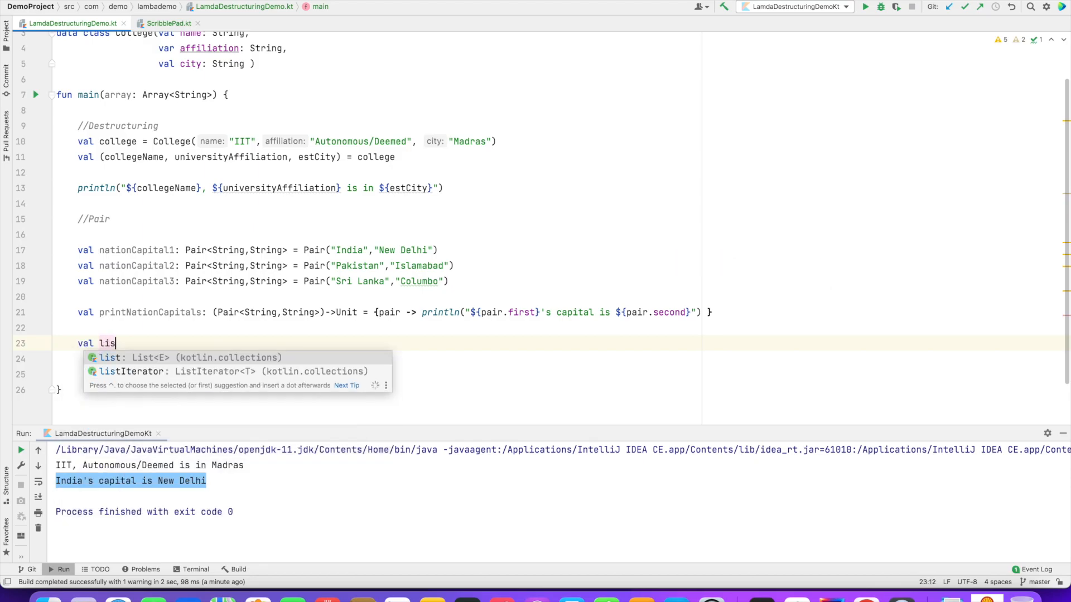
{"action": "type", "text": "tOfNations = listOf<>("}
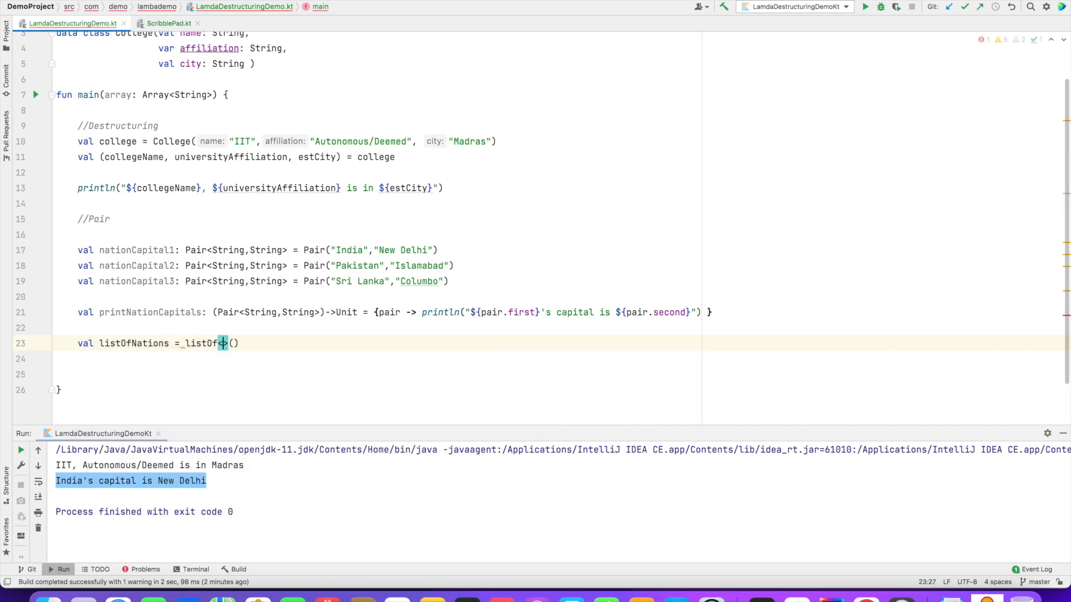
{"action": "type", "text": "Pair<String>"}
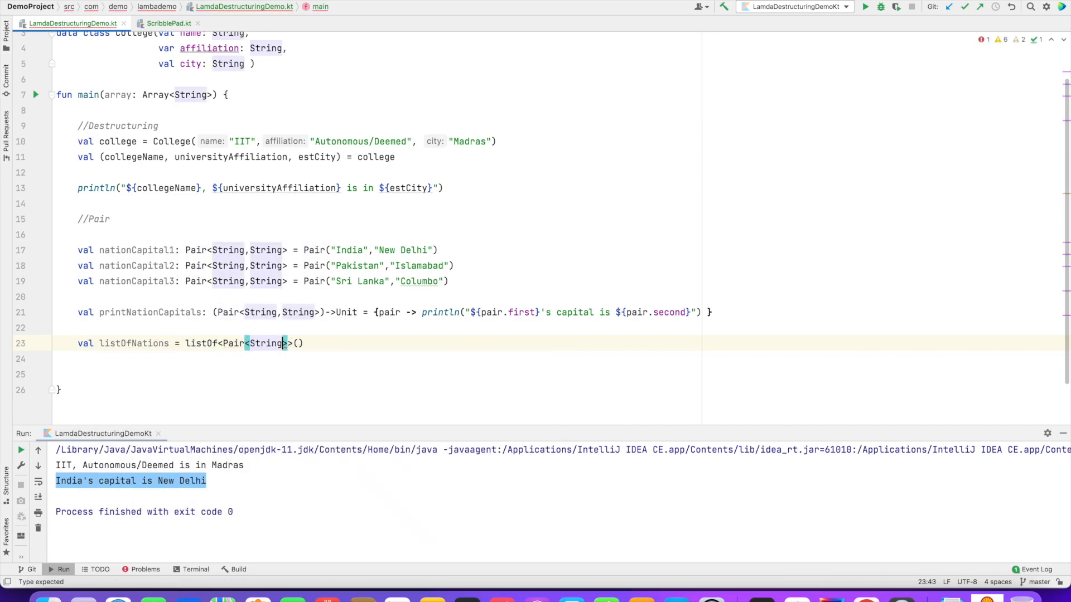
{"action": "type", "text": ",String"}
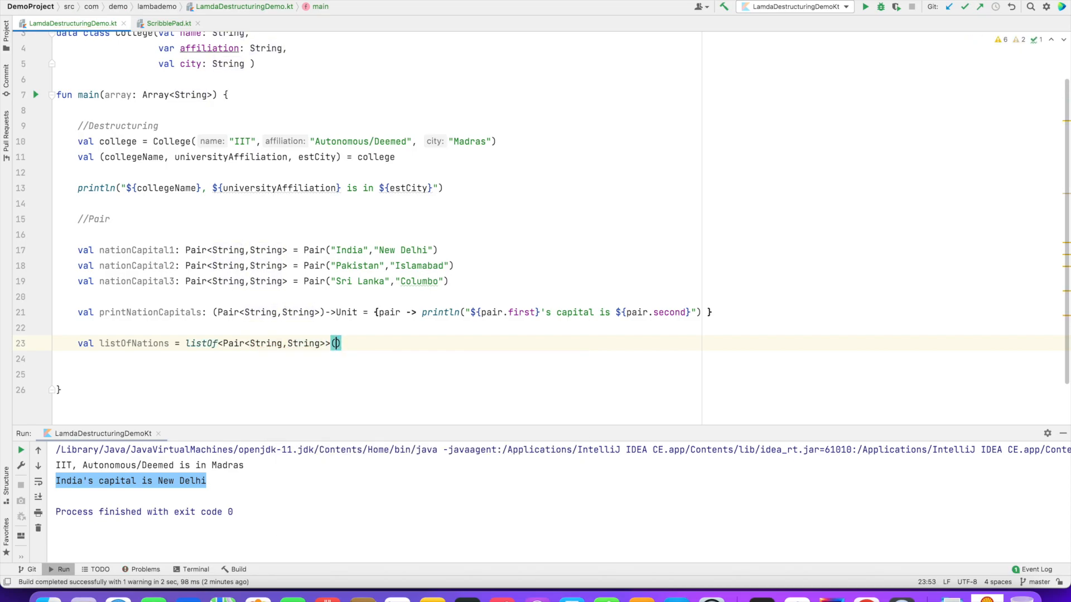
{"action": "type", "text": "nationCapital1"}
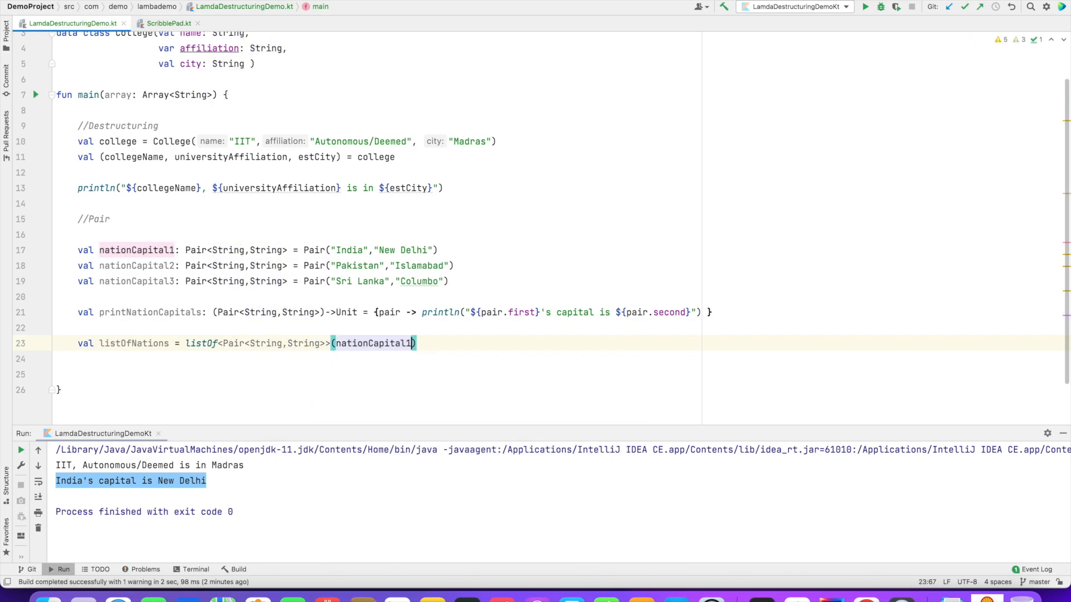
{"action": "type", "text": ",nationCapital2,nationCapital3"}
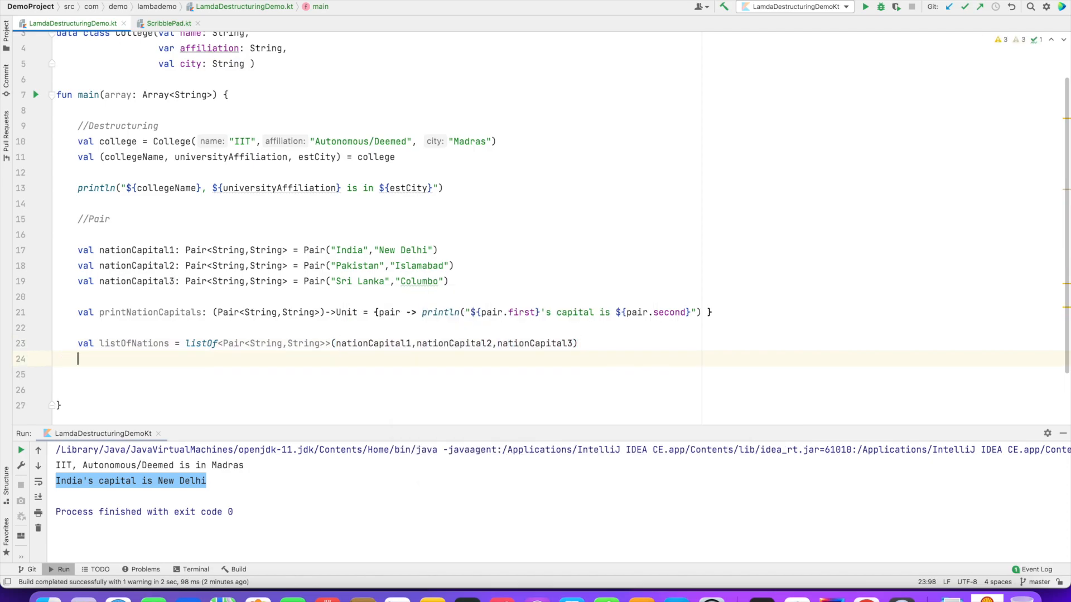
{"action": "key", "text": "Enter"}
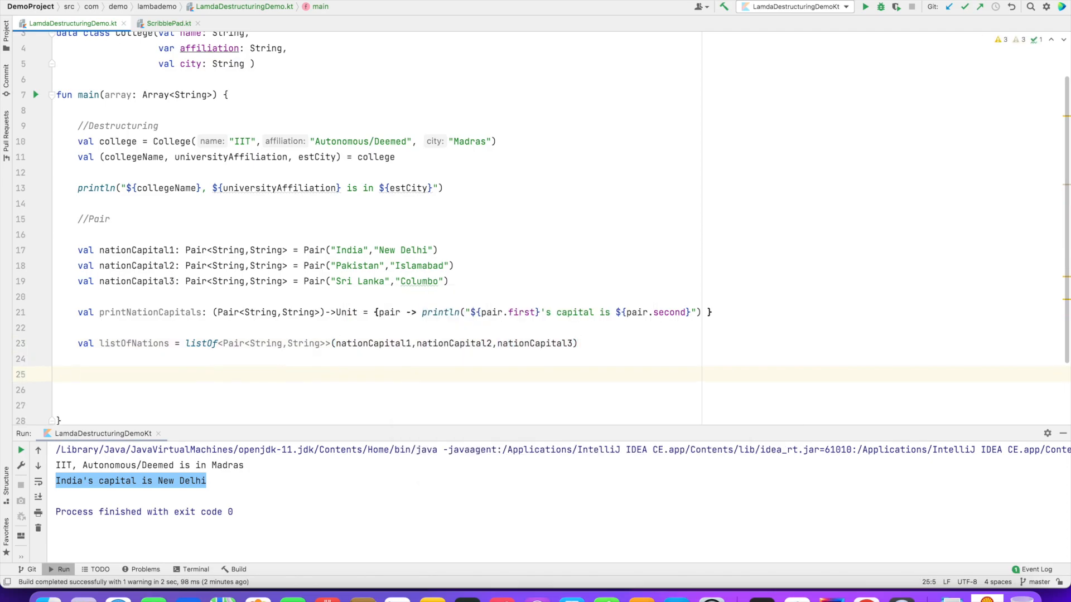
Add listOfNations.forEach(printNationCapitals) and run to print all three capitals.
{"action": "type", "text": "l"}
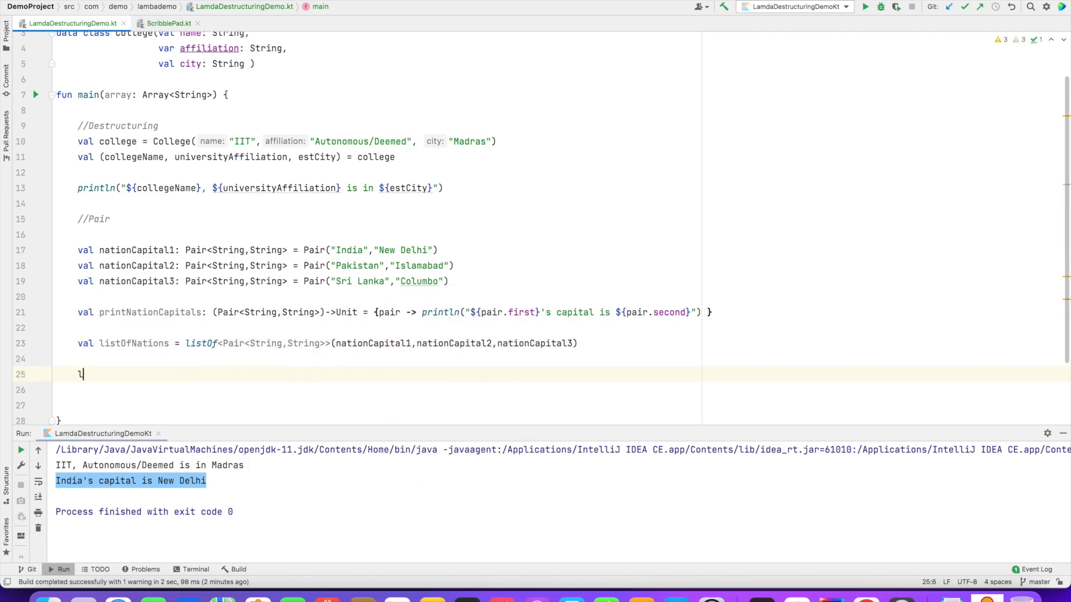
{"action": "type", "text": "listOfNations.forEach(printNationCapitals"}
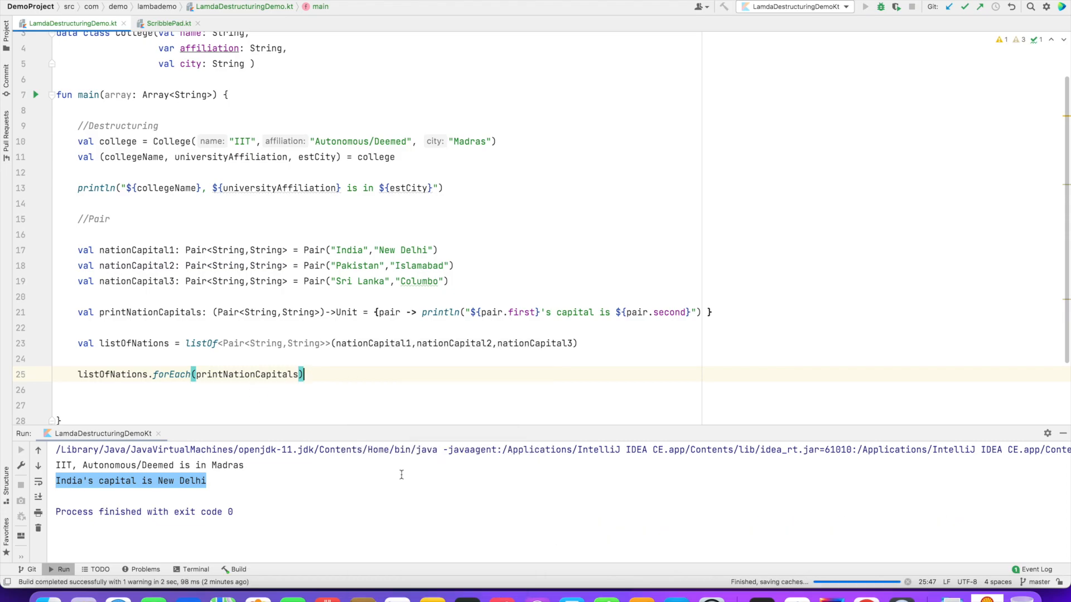
{"action": "left_click", "coordinate": [850, 6]}
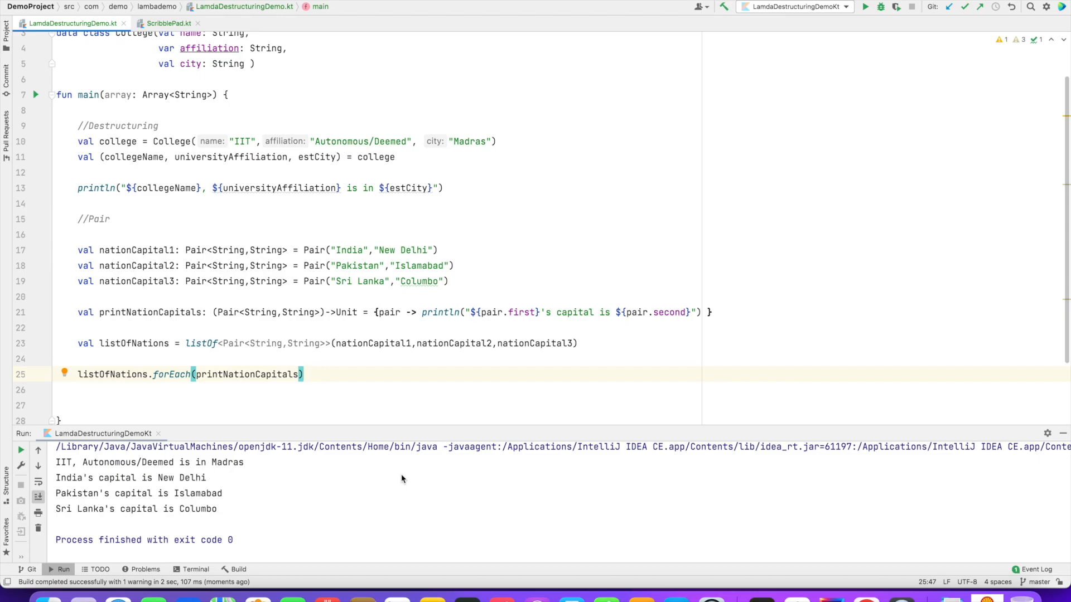
{"action": "left_click", "coordinate": [499, 234]}
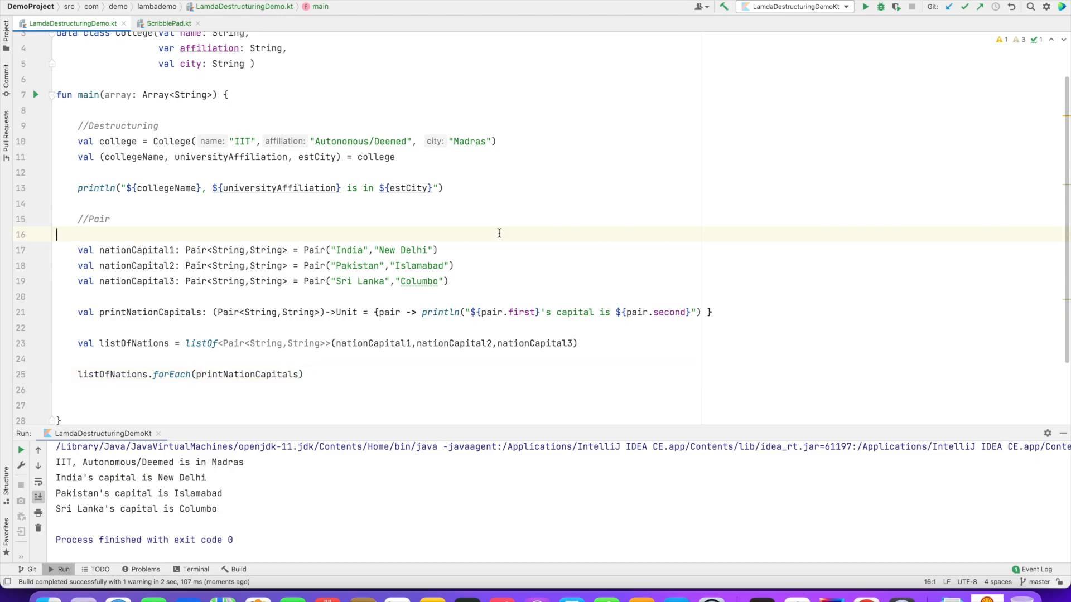